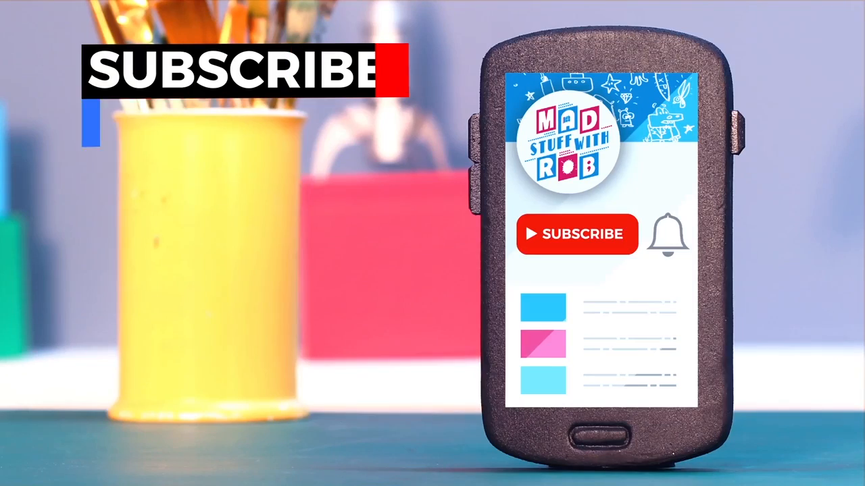
pyautogui.click(576, 235)
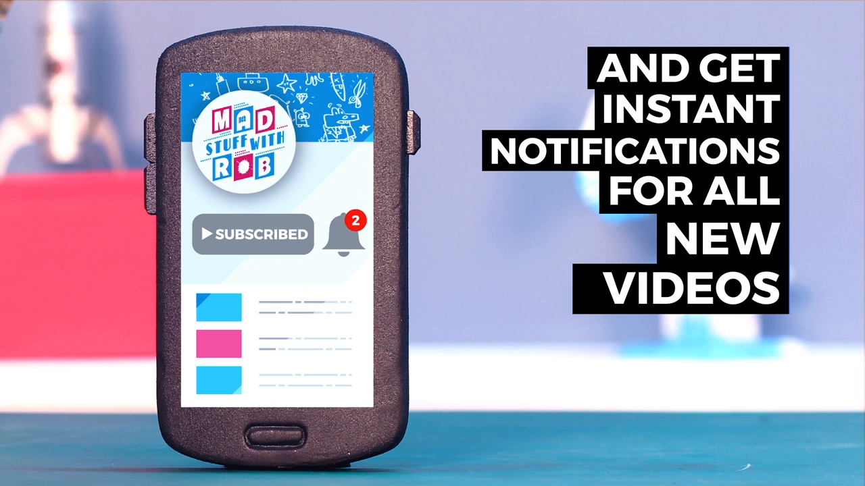